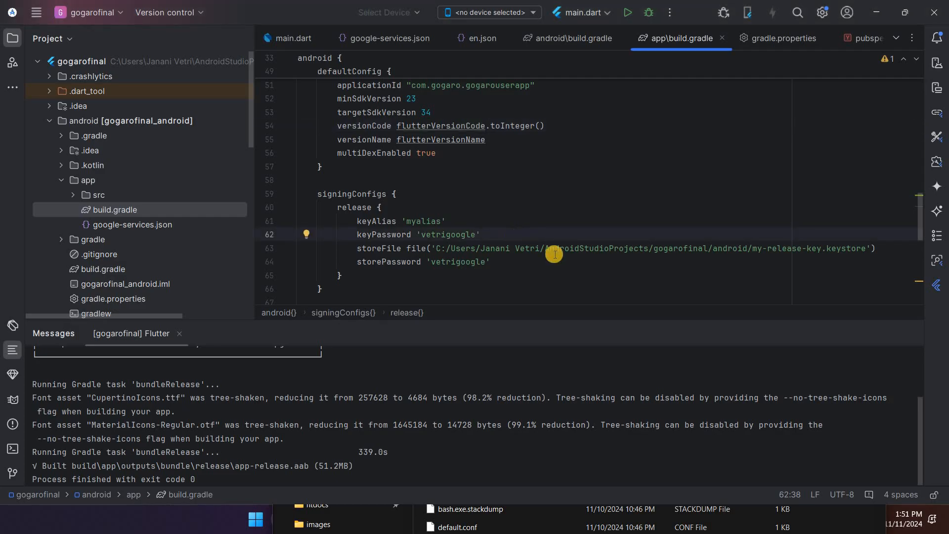
{"action": "mouse_move", "coordinate": [574, 256]}
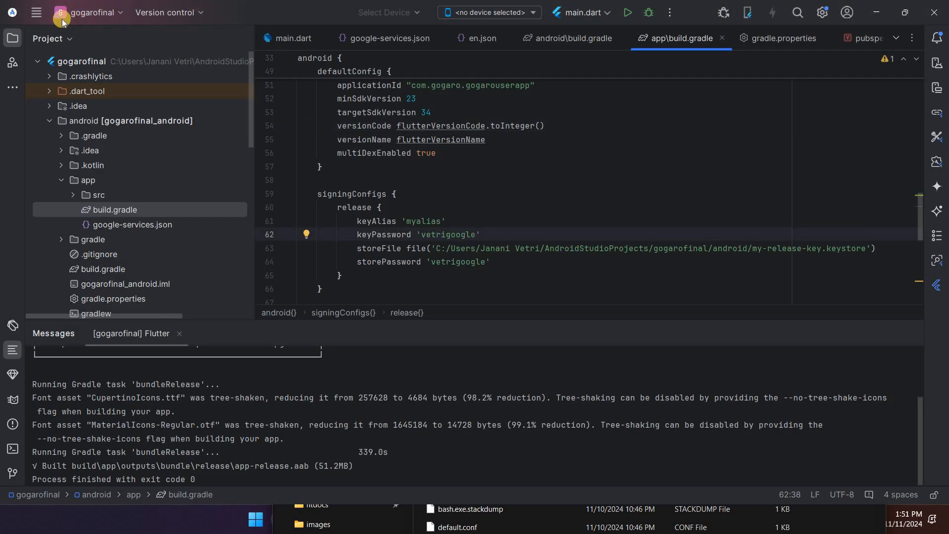
Select the alias and the full keytool genkey command line, then show the terminal
{"action": "left_click", "coordinate": [38, 12]}
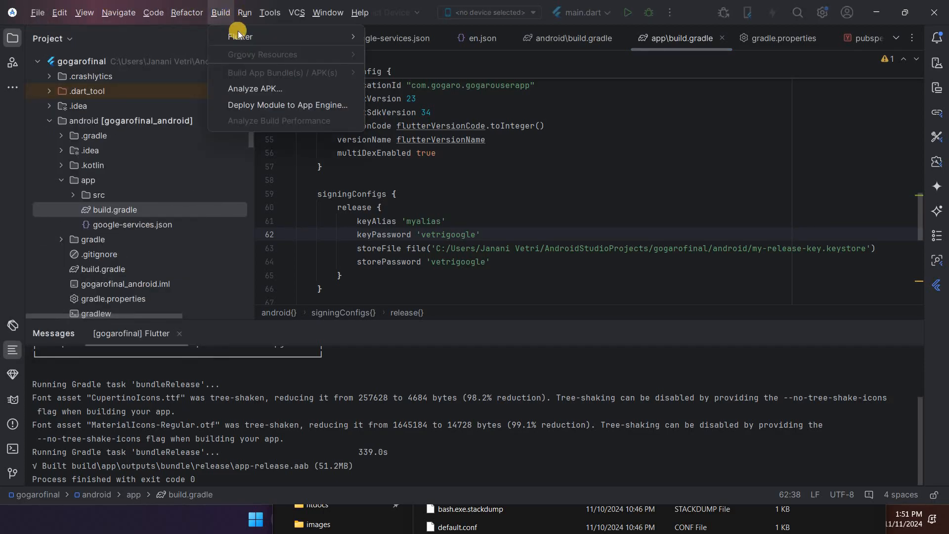
{"action": "mouse_move", "coordinate": [241, 36]}
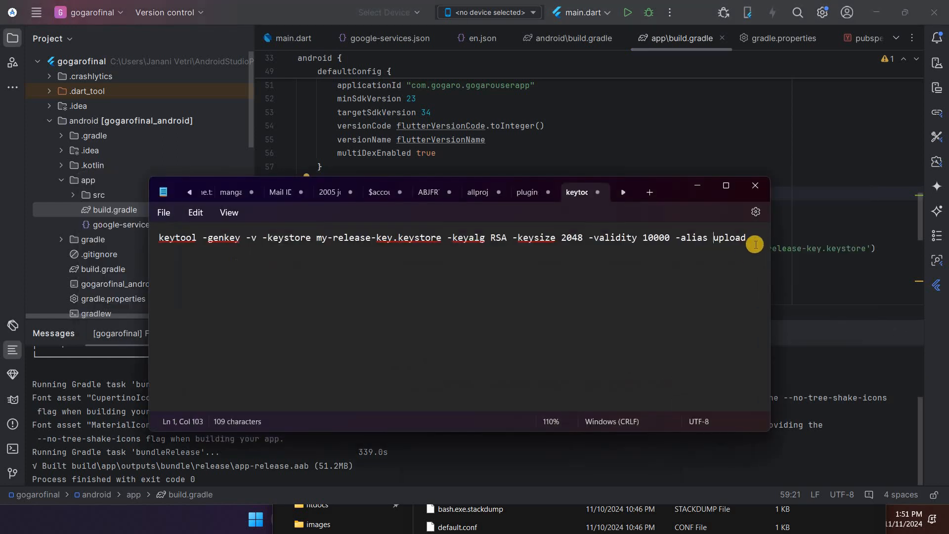
{"action": "double_click", "coordinate": [728, 237]}
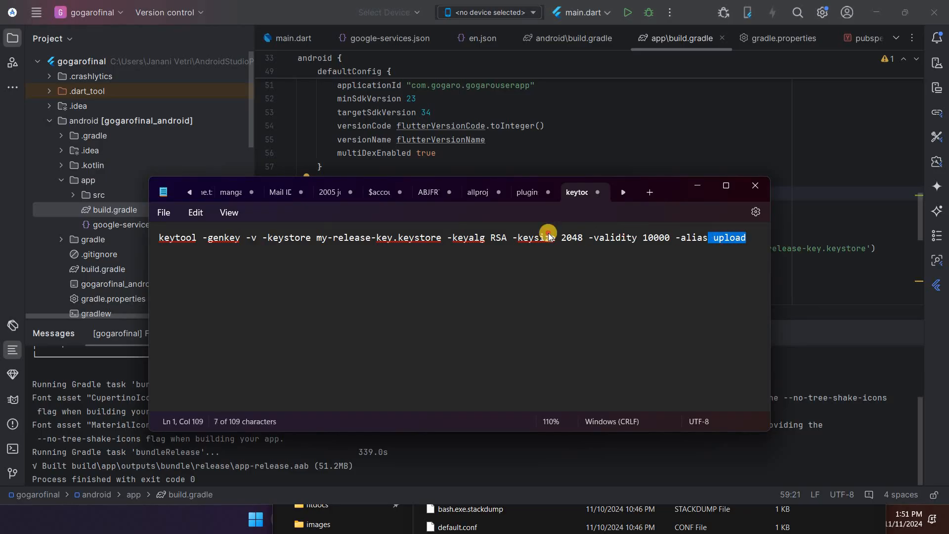
{"action": "triple_click", "coordinate": [381, 237]}
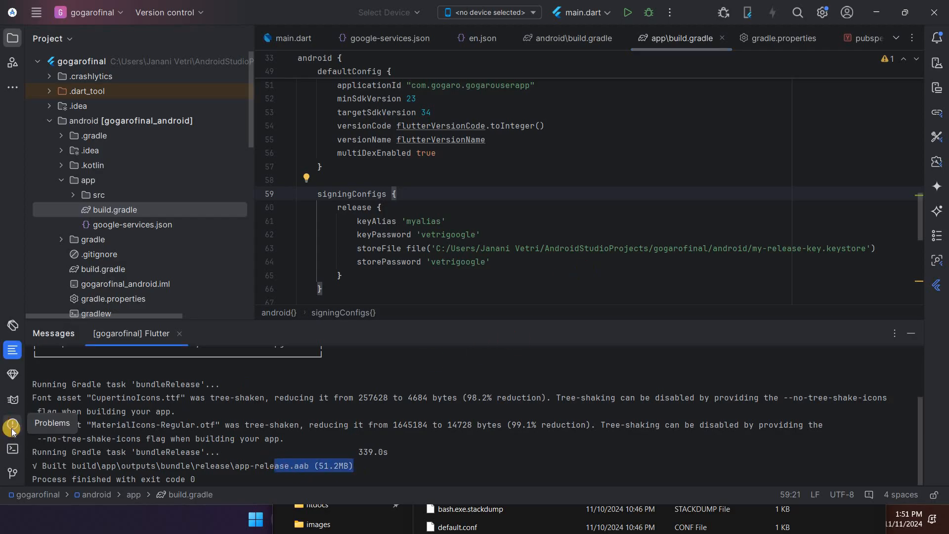
{"action": "mouse_move", "coordinate": [12, 403]}
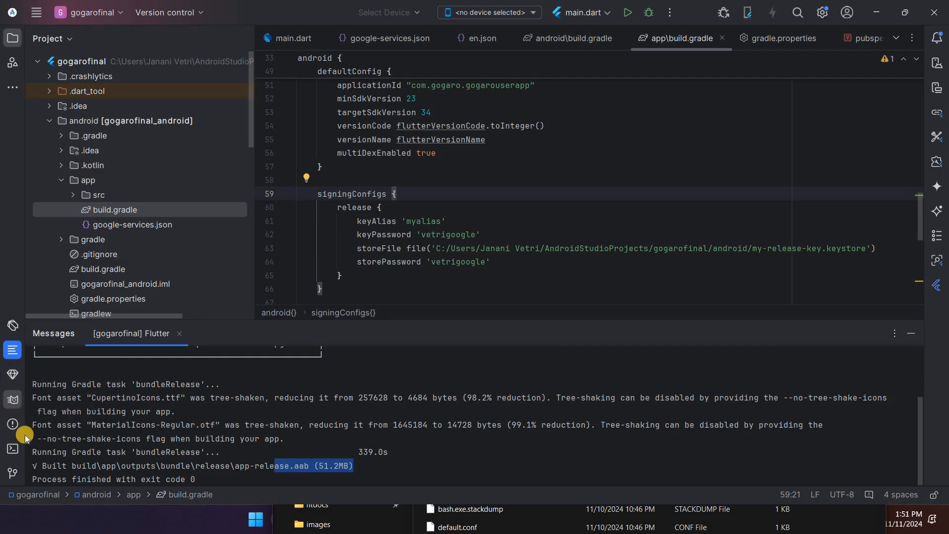
{"action": "left_click", "coordinate": [12, 401]}
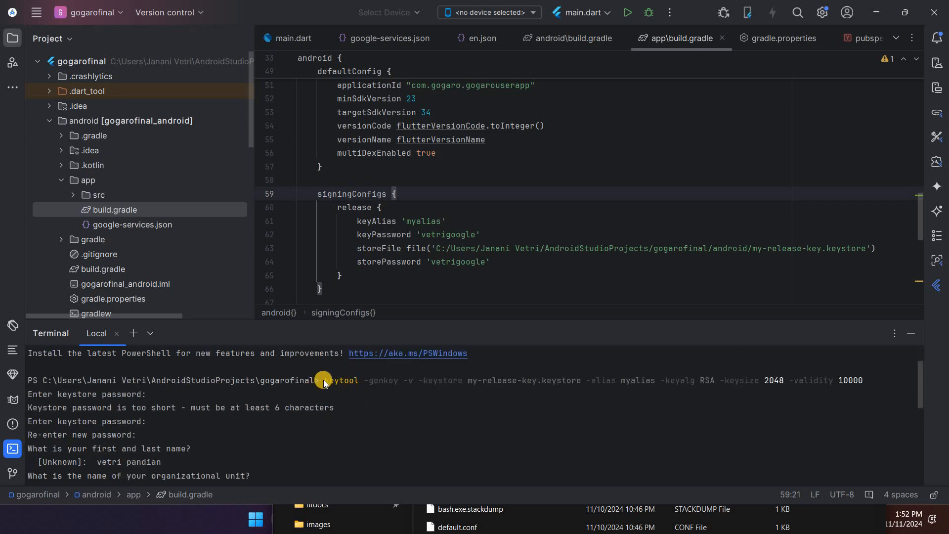
{"action": "left_click_drag", "start_coordinate": [324, 380], "coordinate": [542, 380]}
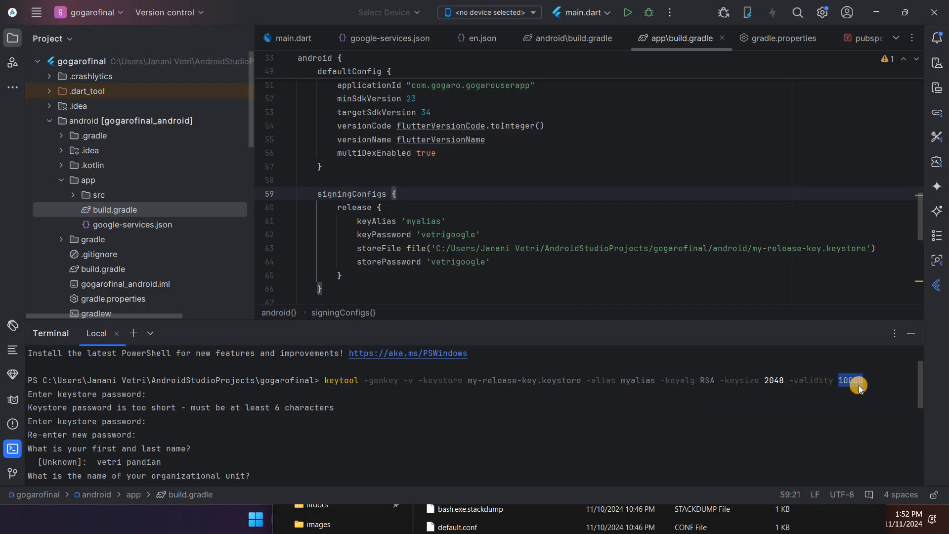
{"action": "mouse_move", "coordinate": [484, 386]}
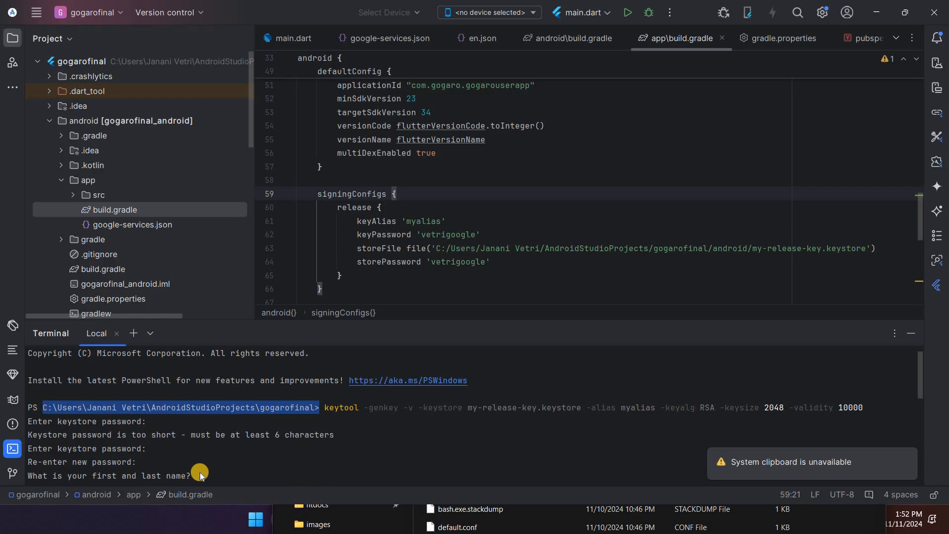
{"action": "key", "text": "alt+tab"}
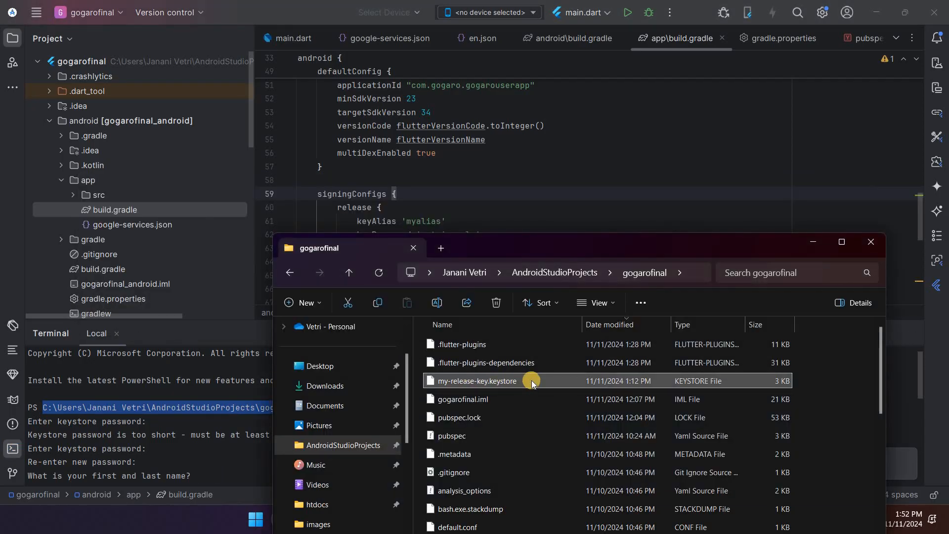
{"action": "mouse_move", "coordinate": [530, 381]}
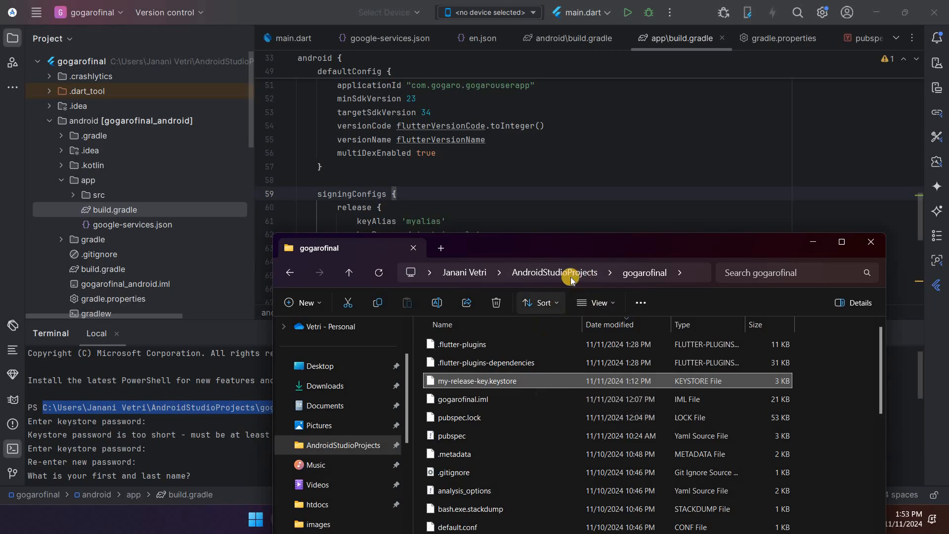
Scroll the gogarofinal folder listing and open the android folder
{"action": "scroll", "scroll_direction": "down", "scroll_amount": 3}
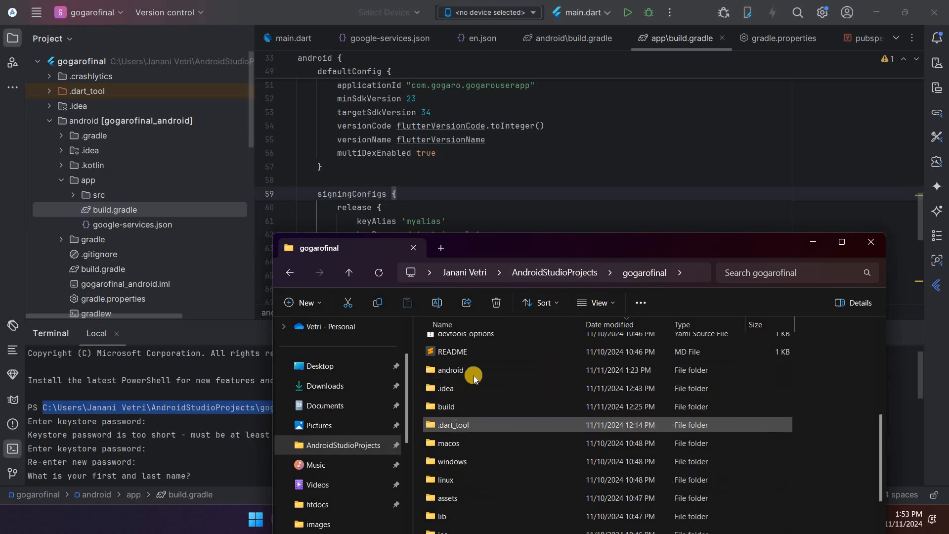
{"action": "double_click", "coordinate": [450, 370]}
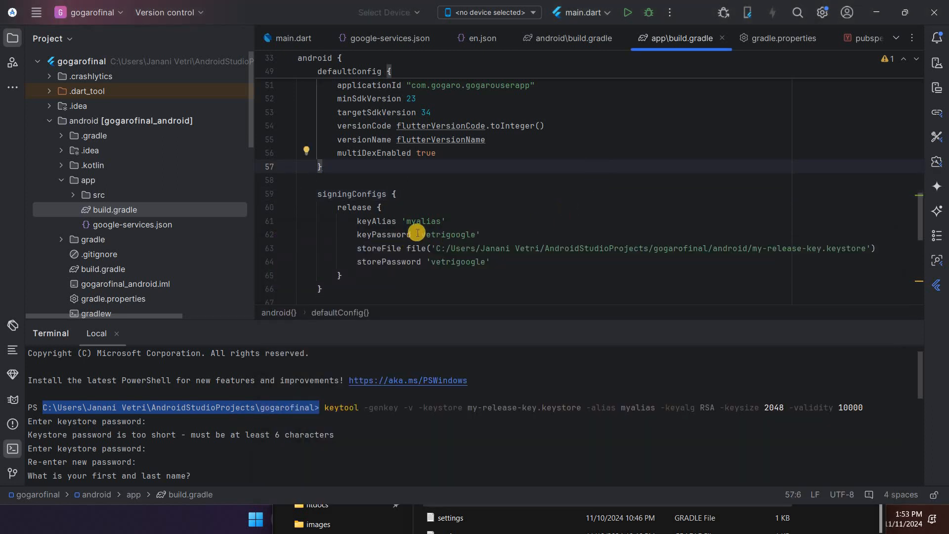
{"action": "double_click", "coordinate": [423, 221]}
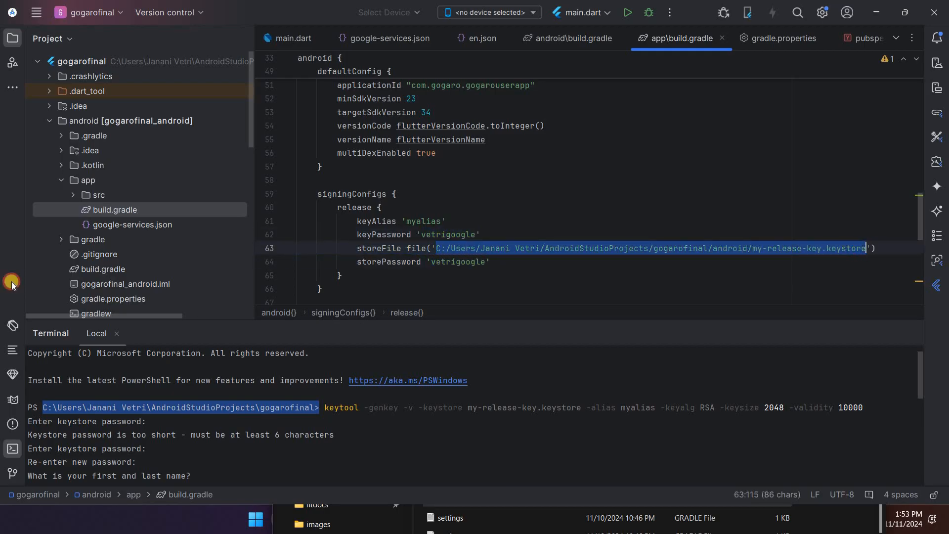
{"action": "left_click", "coordinate": [479, 235]}
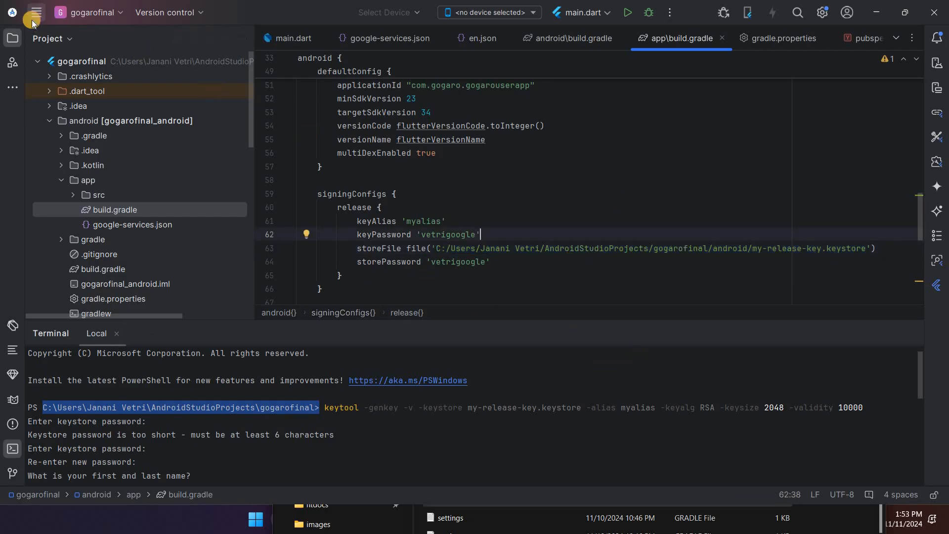
{"action": "left_click", "coordinate": [221, 12]}
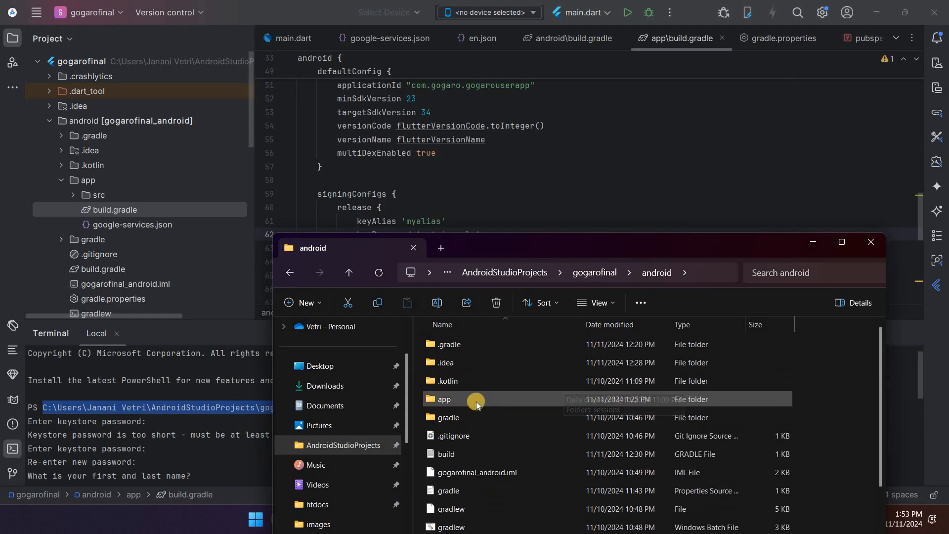
Navigate from gogarofinal through build, app, outputs and bundle into the release folder
{"action": "double_click", "coordinate": [444, 399]}
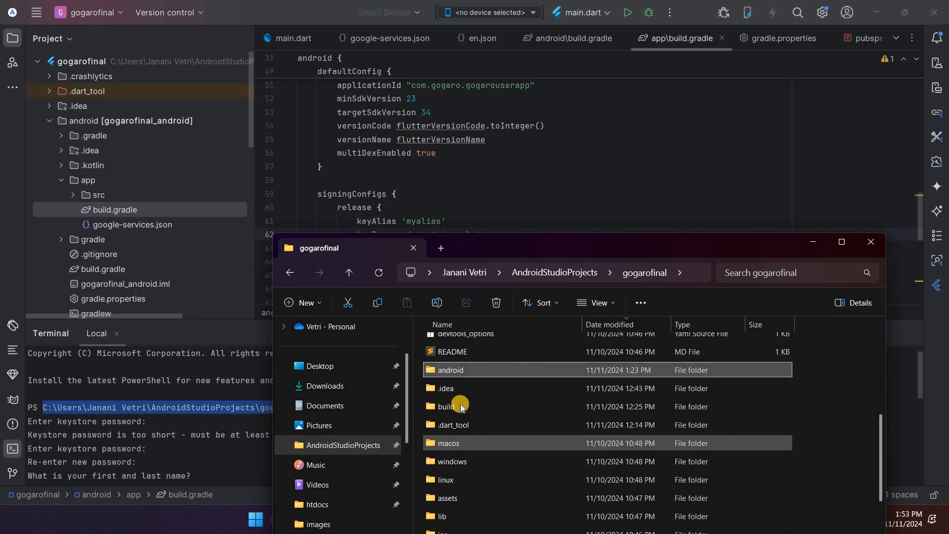
{"action": "double_click", "coordinate": [448, 406]}
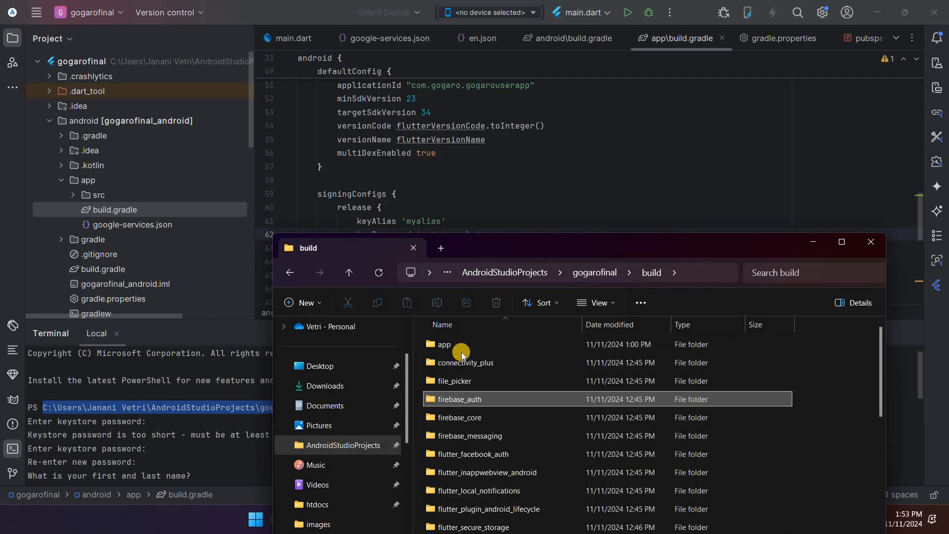
{"action": "double_click", "coordinate": [444, 344]}
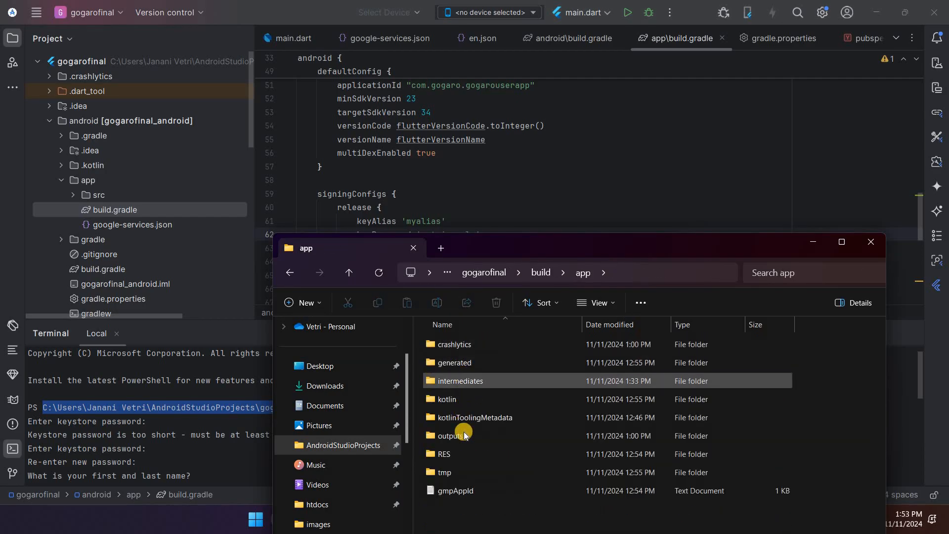
{"action": "double_click", "coordinate": [451, 435]}
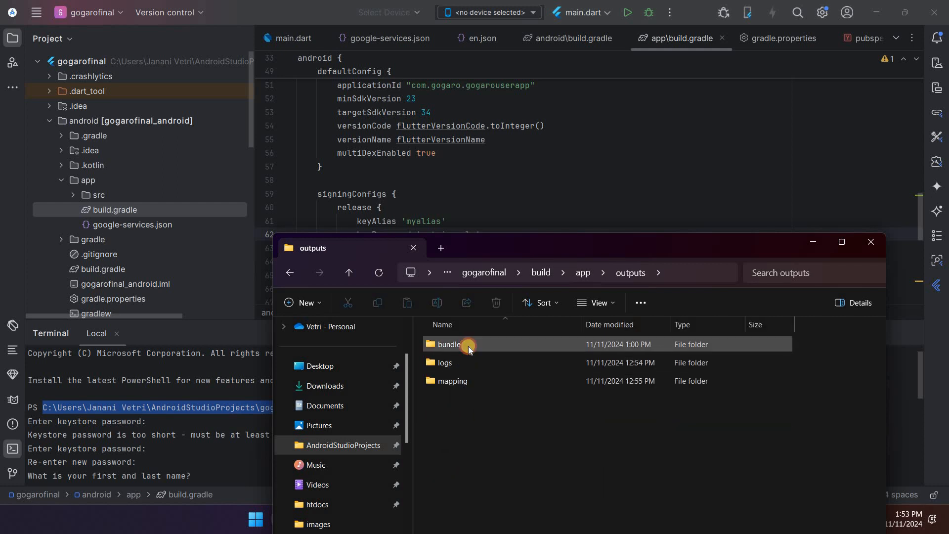
{"action": "double_click", "coordinate": [448, 344]}
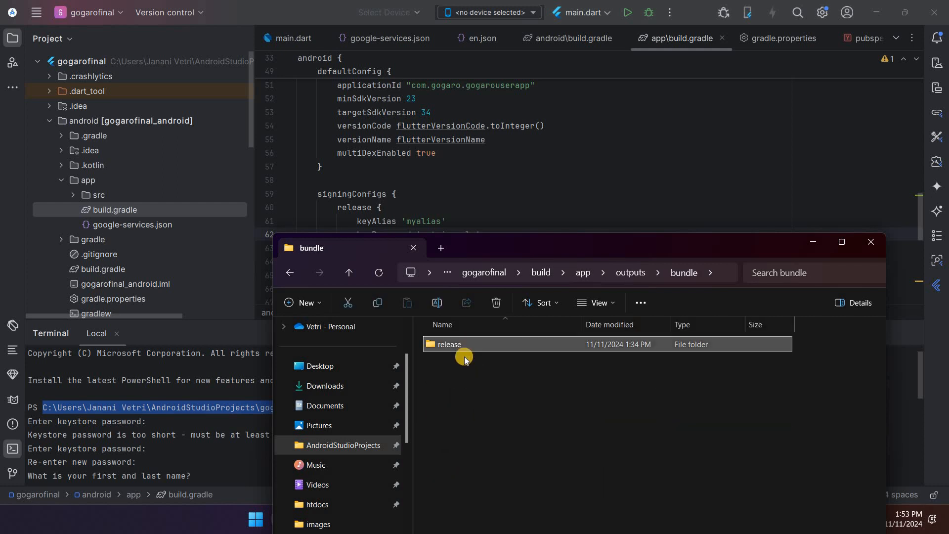
{"action": "double_click", "coordinate": [449, 344]}
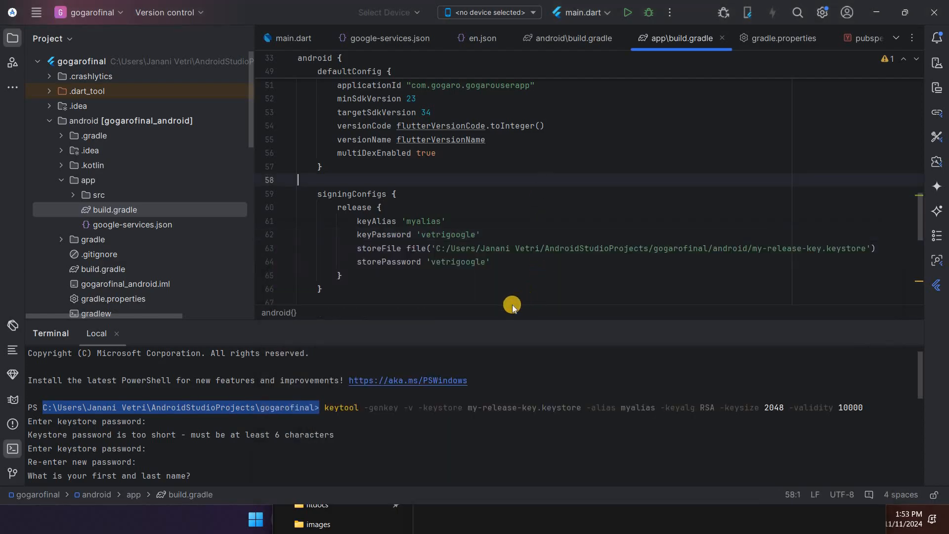
Switch to the Chrome window with Google Play Console's Home page listing both GoGaro apps
{"action": "key", "text": "alt+tab"}
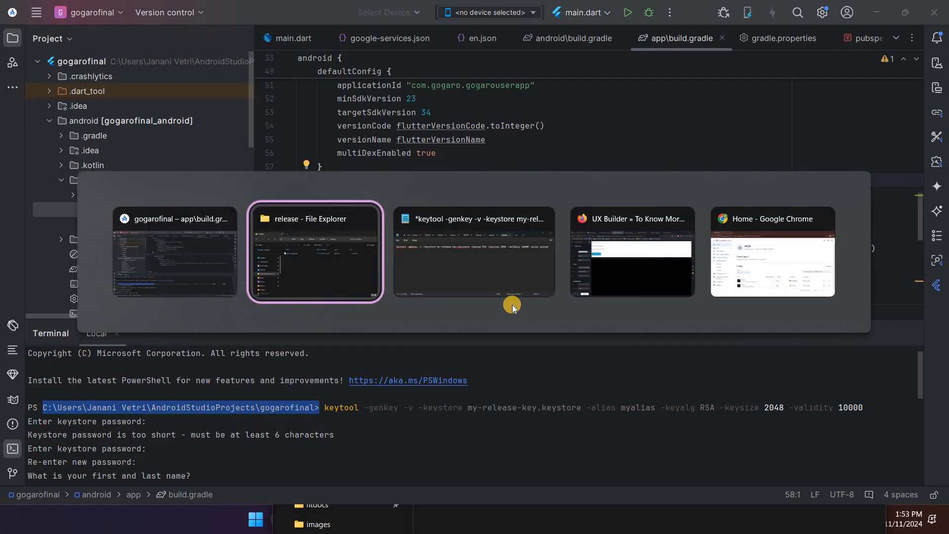
{"action": "left_click", "coordinate": [772, 253]}
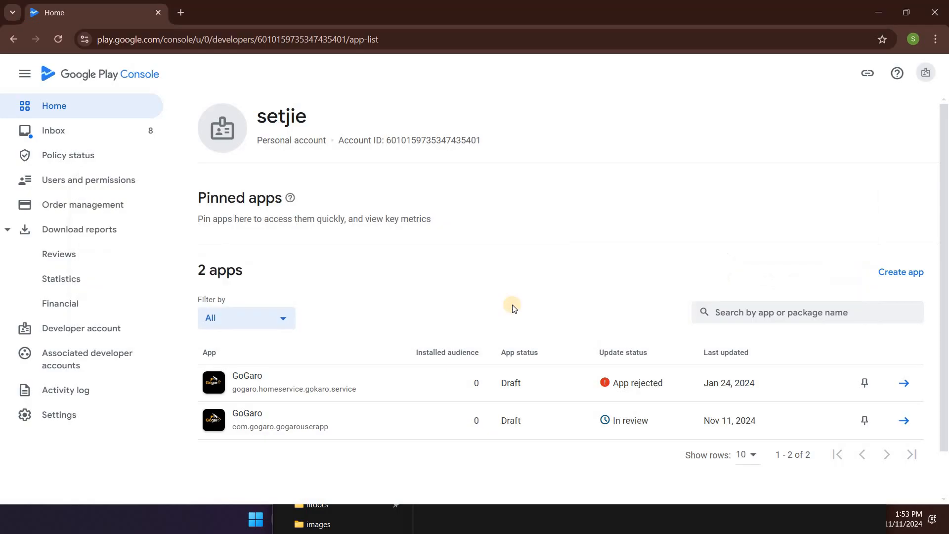